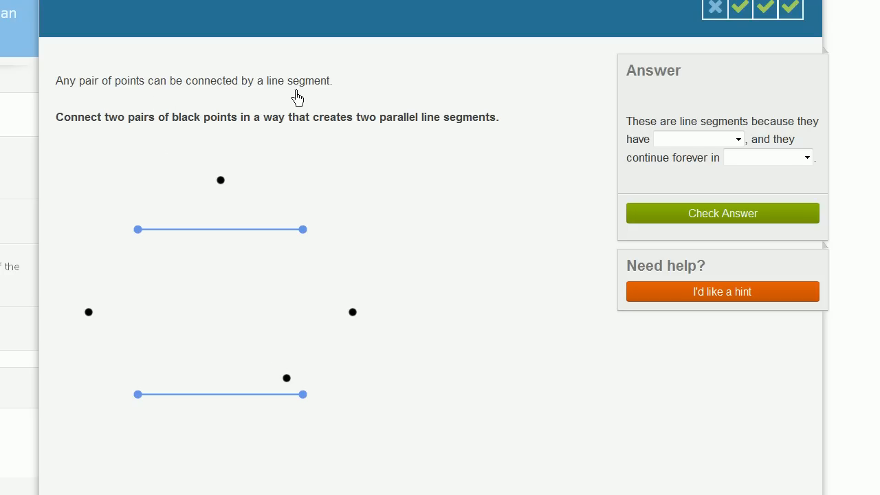
mouse_move(176, 132)
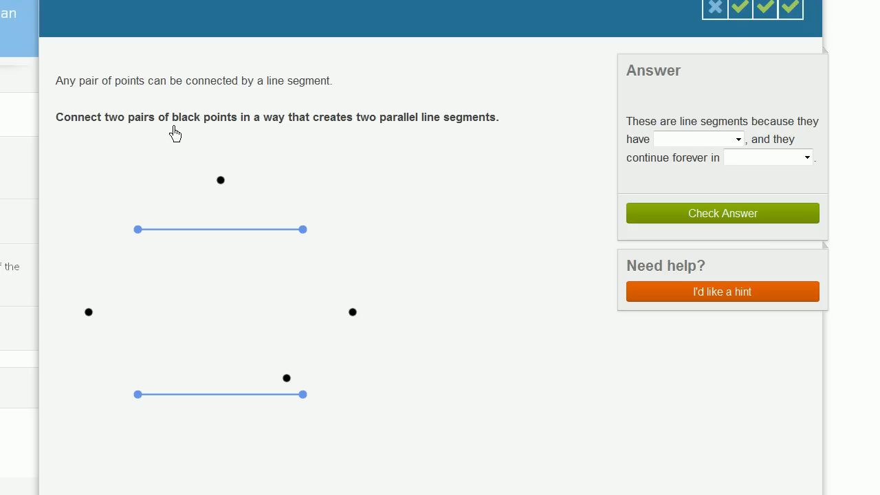
mouse_move(347, 136)
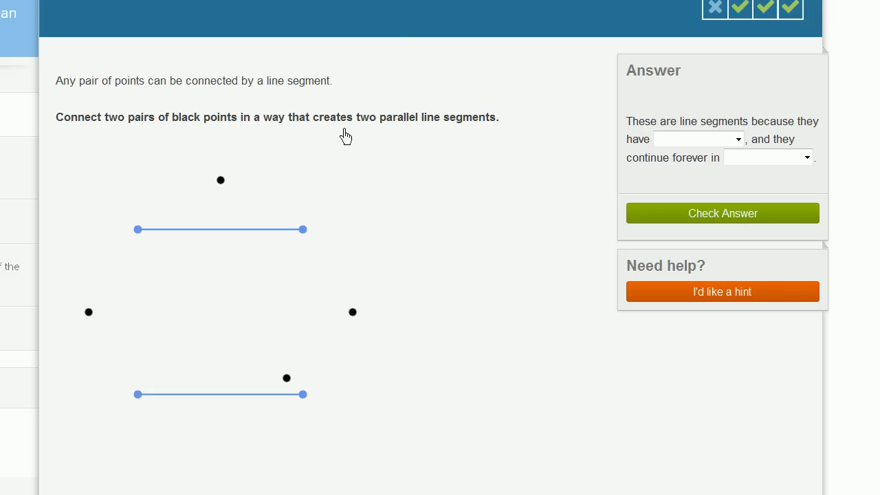
mouse_move(407, 135)
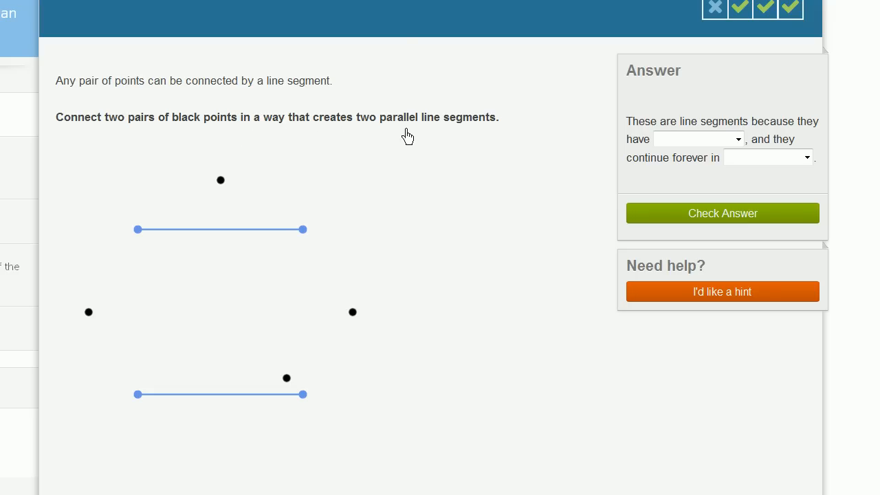
Step: Attach the upper segment between the left and top points and the lower segment to the right point
drag(138, 228, 129, 244)
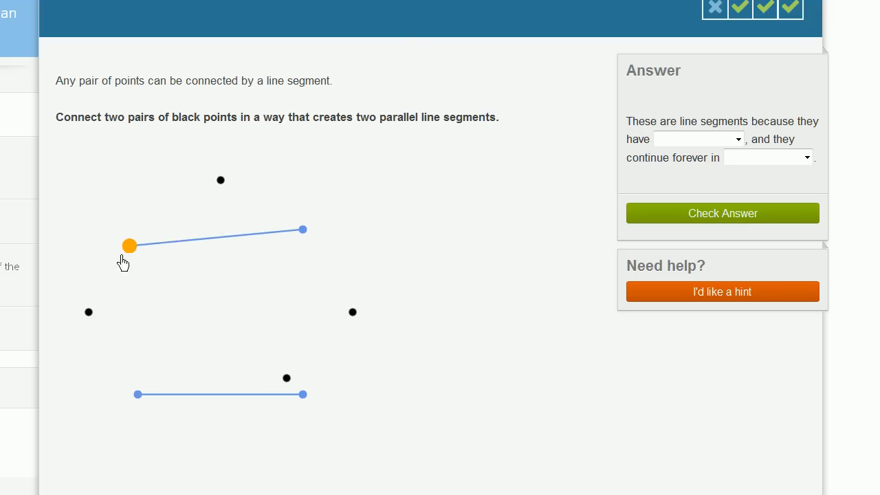
drag(129, 245, 88, 311)
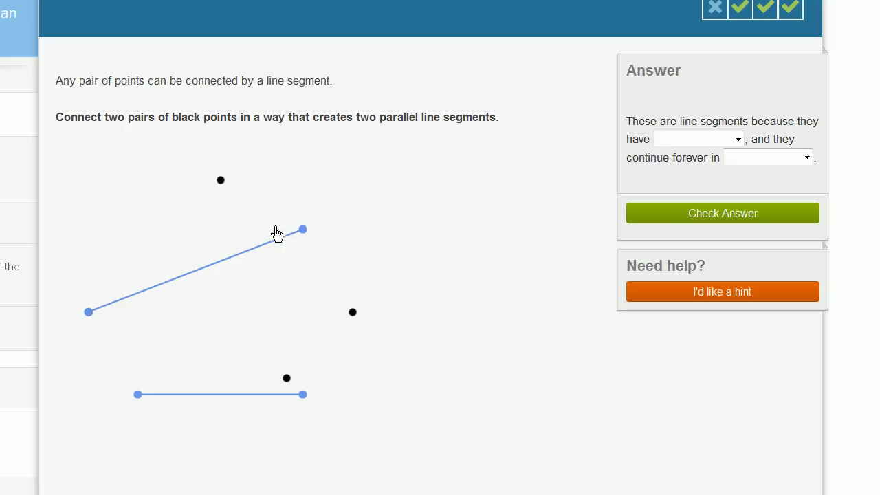
drag(302, 228, 220, 180)
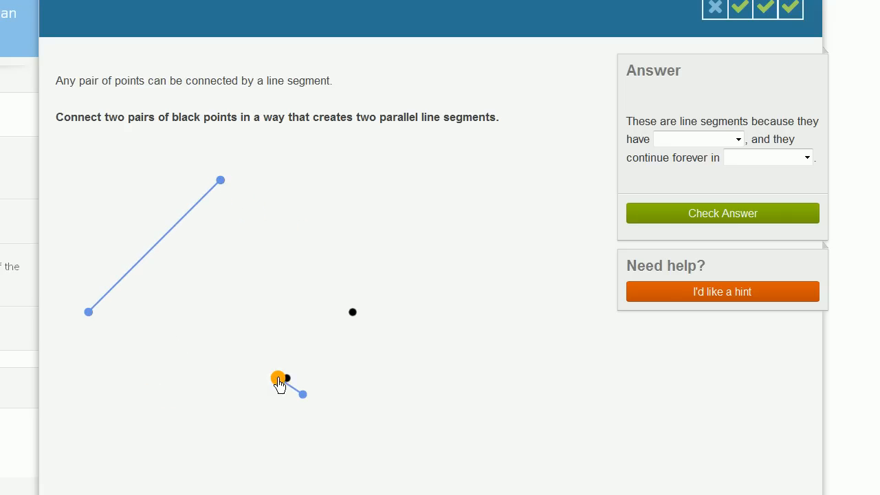
drag(277, 378, 352, 313)
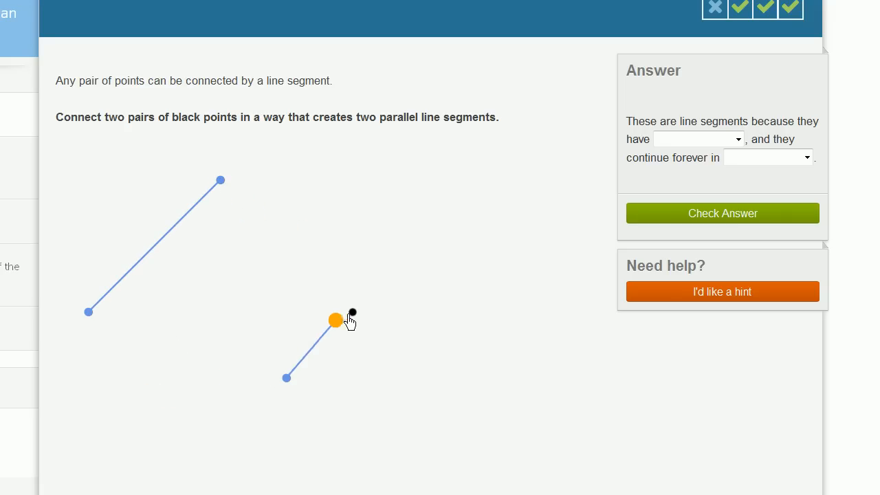
drag(336, 319, 352, 311)
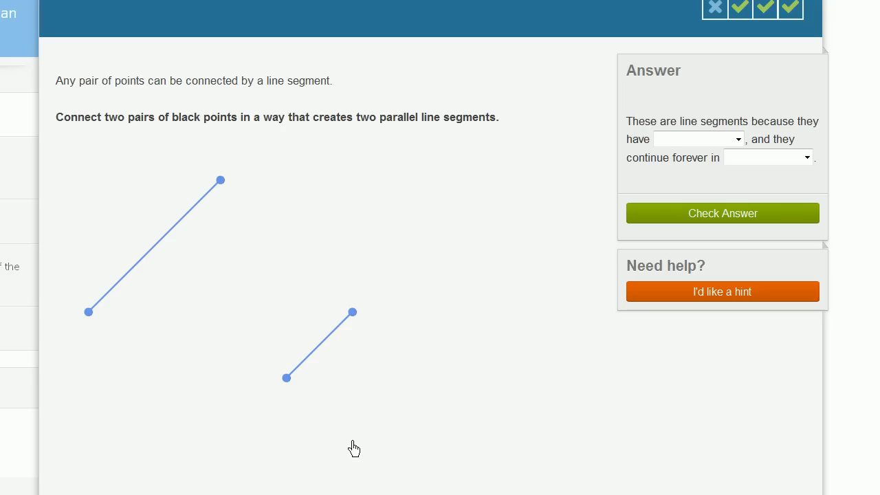
click(286, 377)
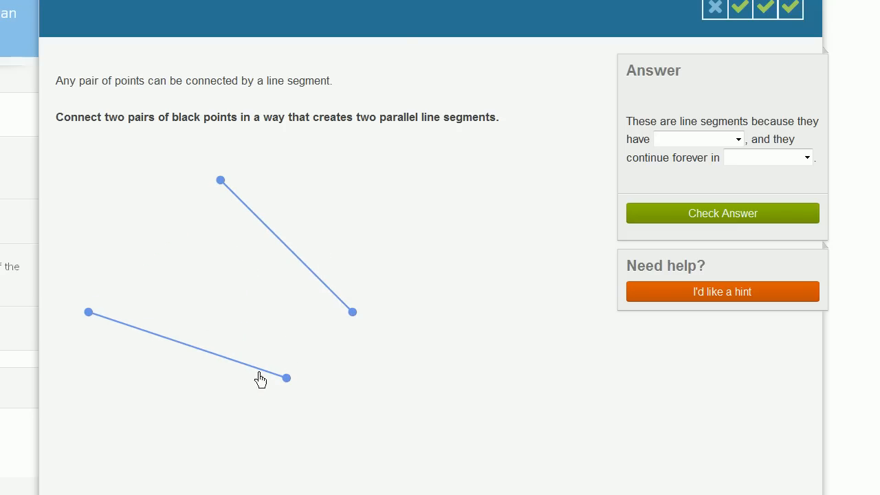
mouse_move(434, 427)
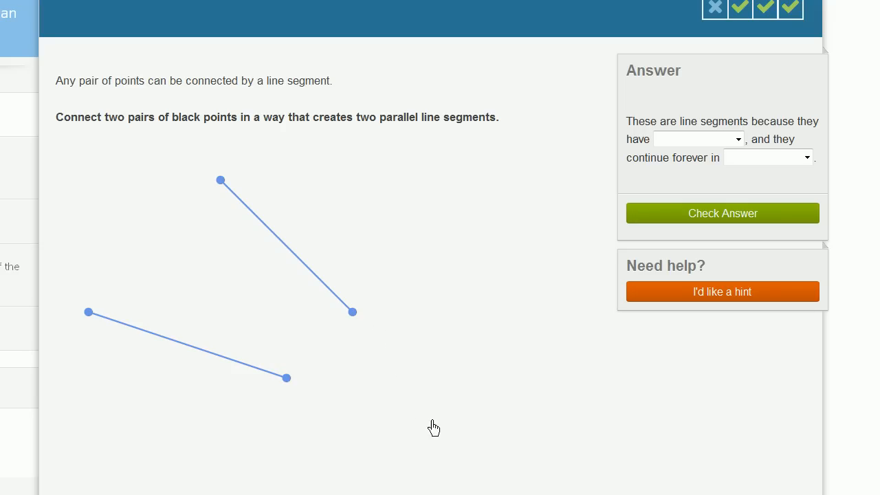
Step: Reposition the segment ends so left-to-top and bottom-to-right form two parallel segments
drag(286, 376, 219, 220)
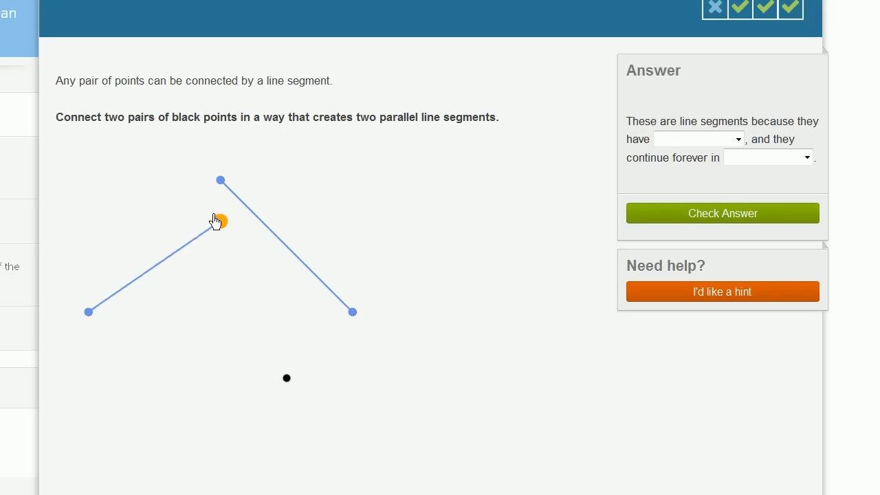
drag(220, 220, 286, 369)
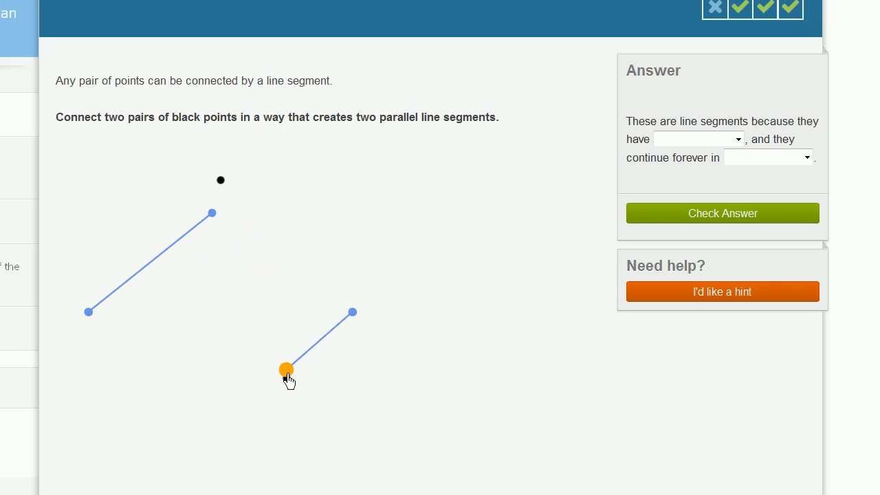
drag(286, 368, 212, 212)
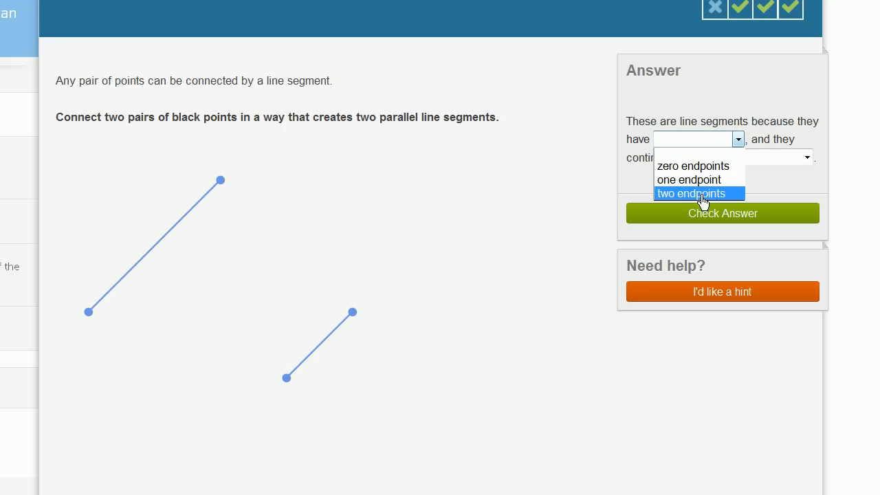
Step: Answer that the segments have two endpoints and choose how far they continue
click(690, 192)
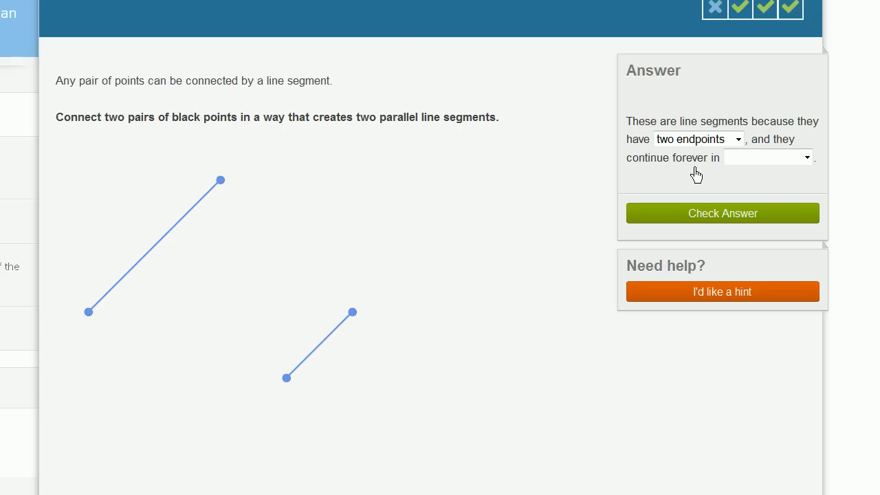
click(765, 157)
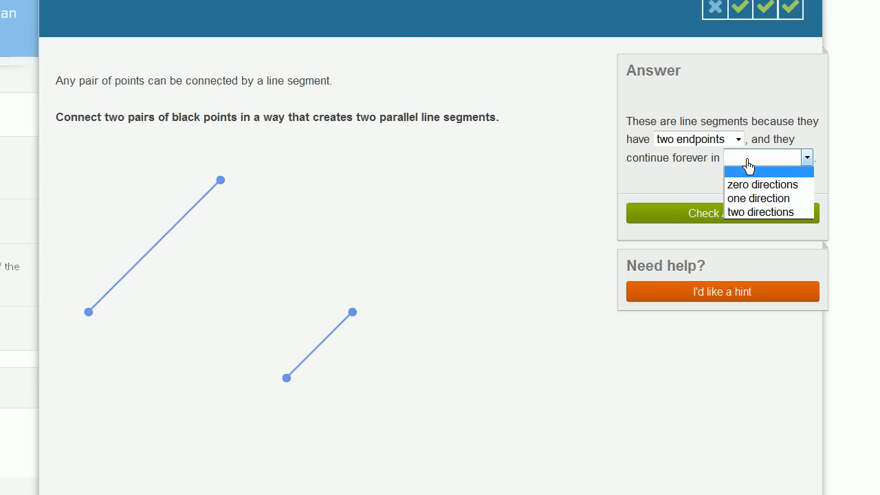
mouse_move(757, 184)
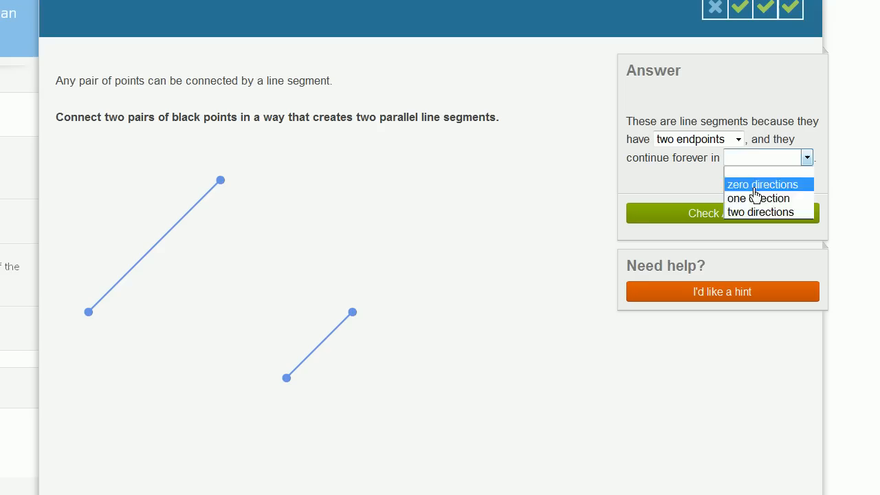
click(762, 184)
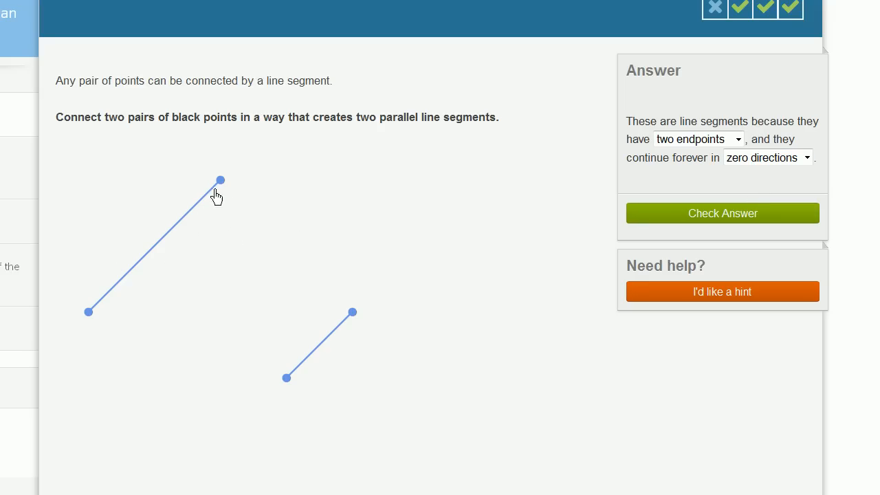
mouse_move(260, 173)
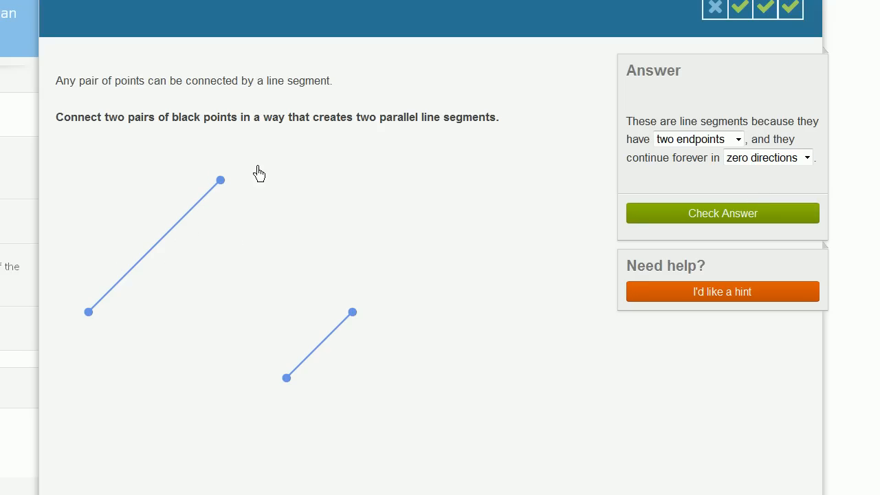
mouse_move(139, 283)
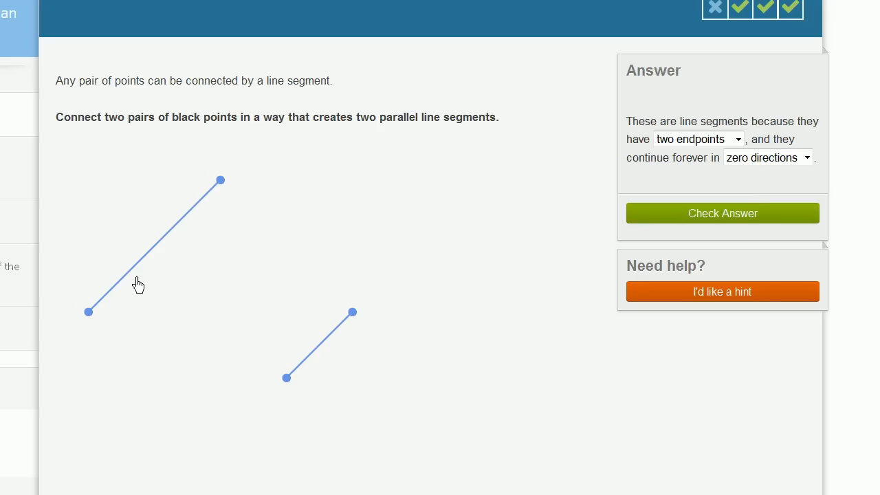
mouse_move(78, 334)
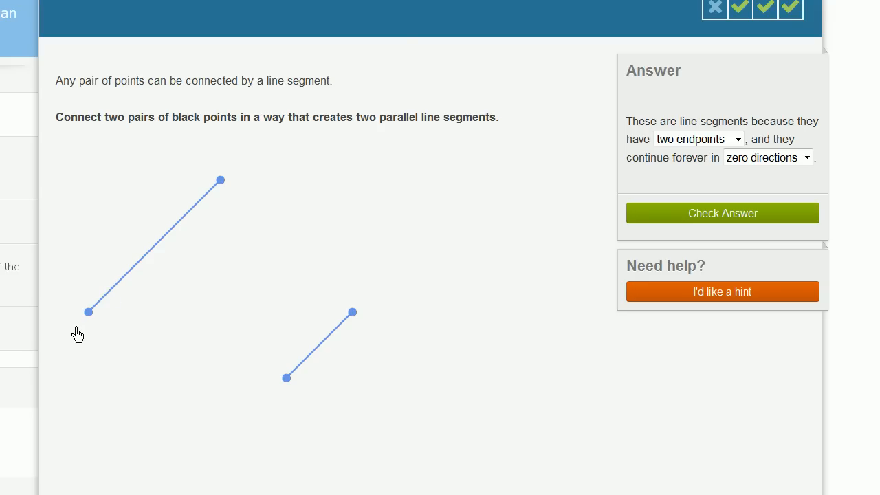
mouse_move(269, 152)
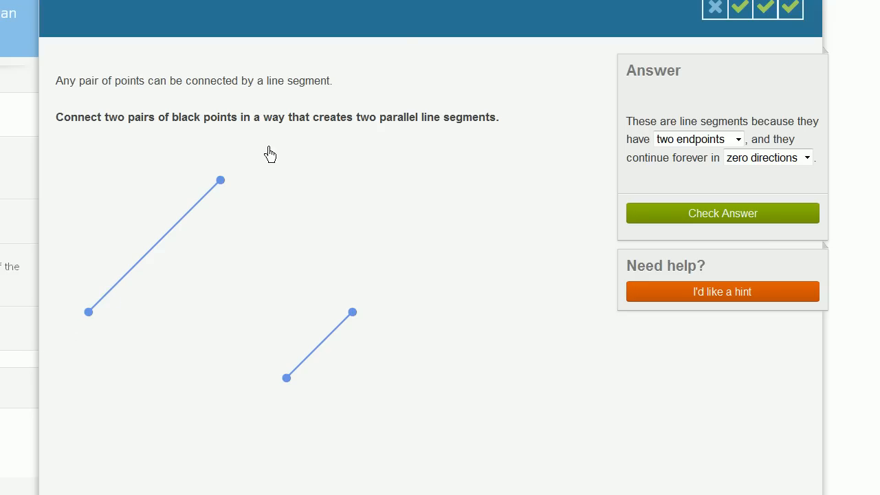
mouse_move(214, 146)
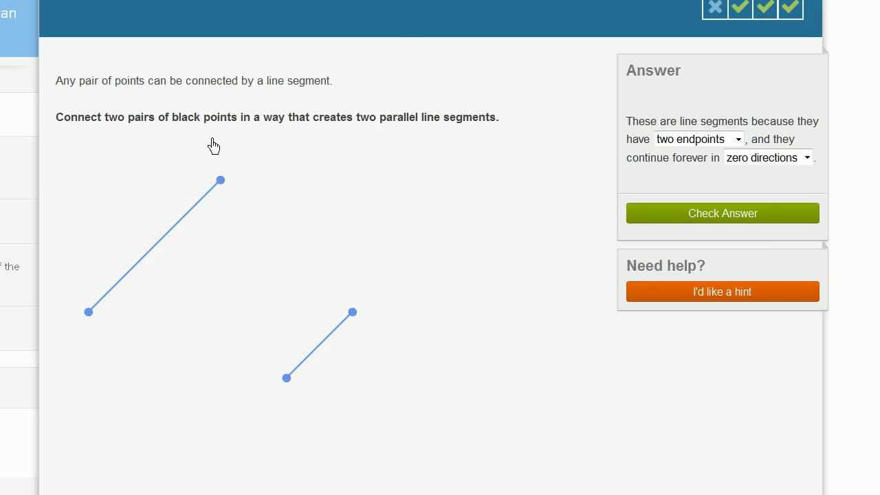
Step: Check the parallel-segments answer and advance to the next question
click(722, 213)
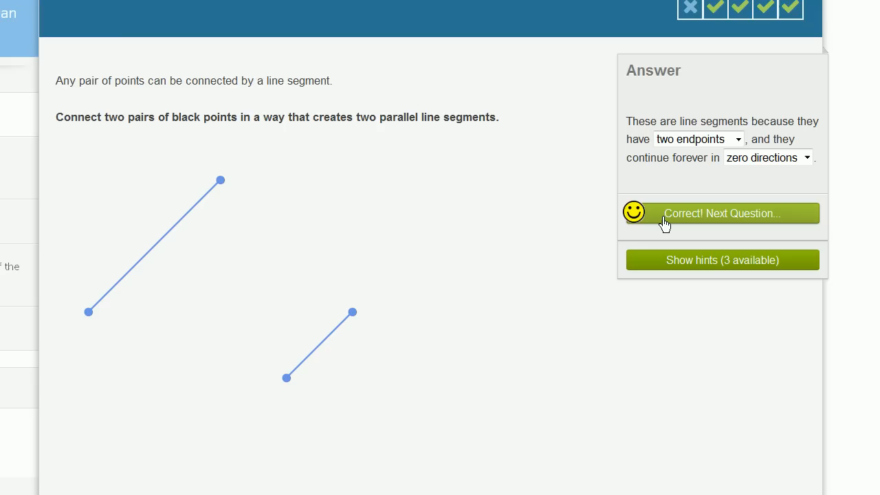
click(721, 213)
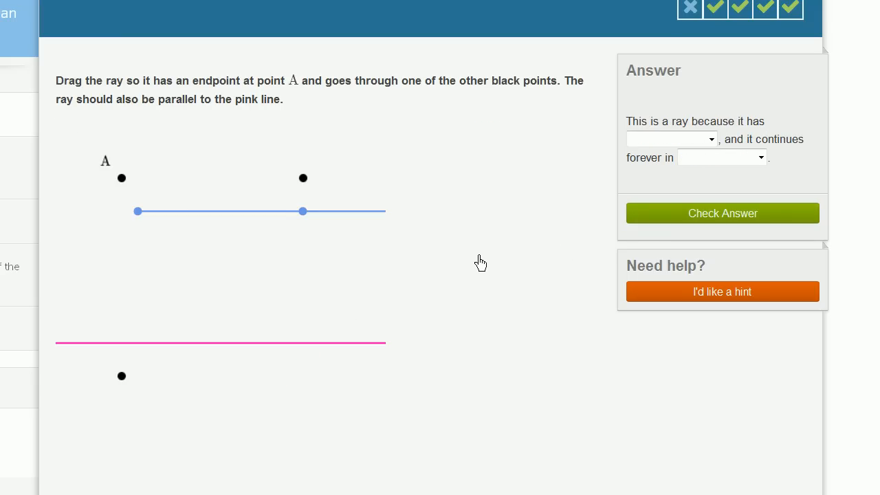
Step: Start the ray at point A and aim it through the black point to A's right, parallel to the pink line
drag(138, 212, 129, 204)
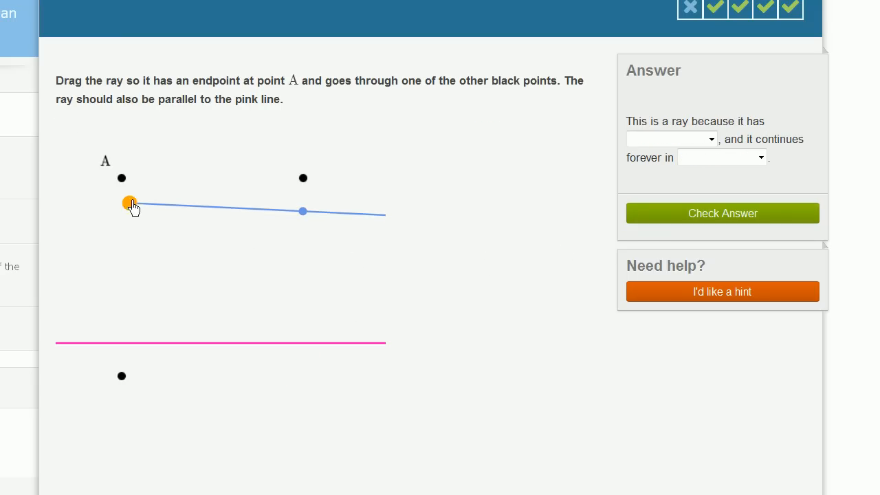
drag(131, 203, 121, 178)
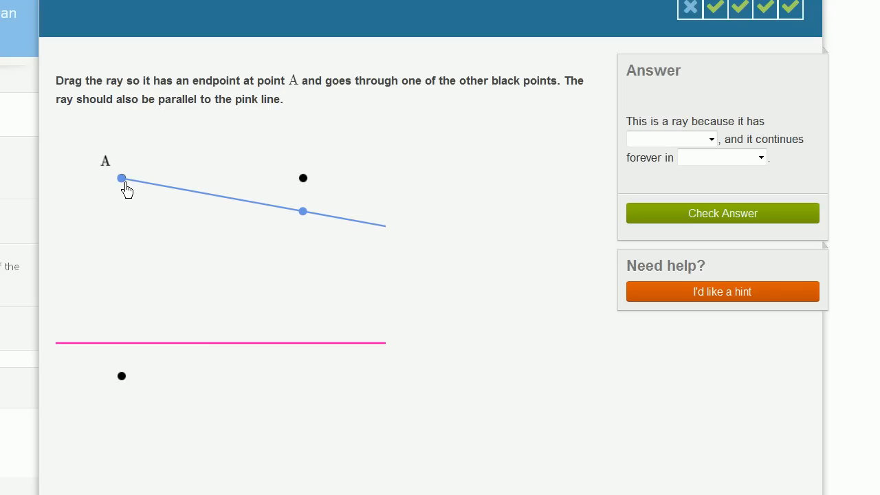
drag(302, 212, 270, 253)
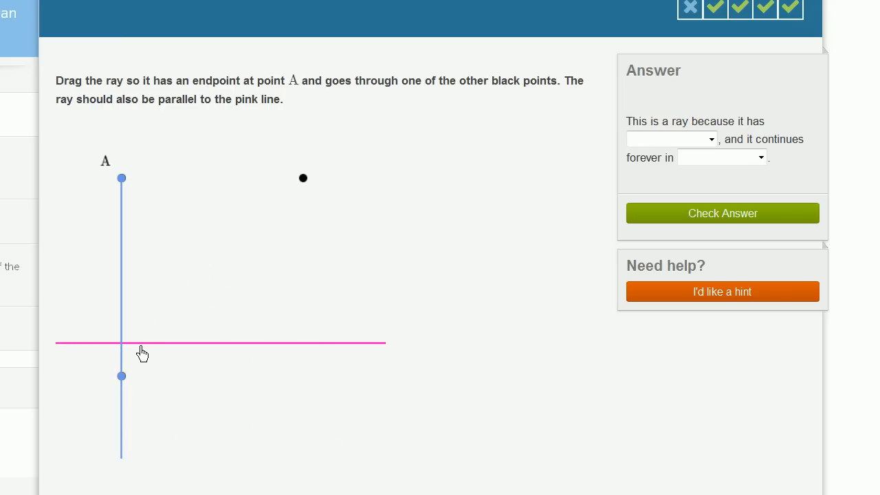
click(121, 377)
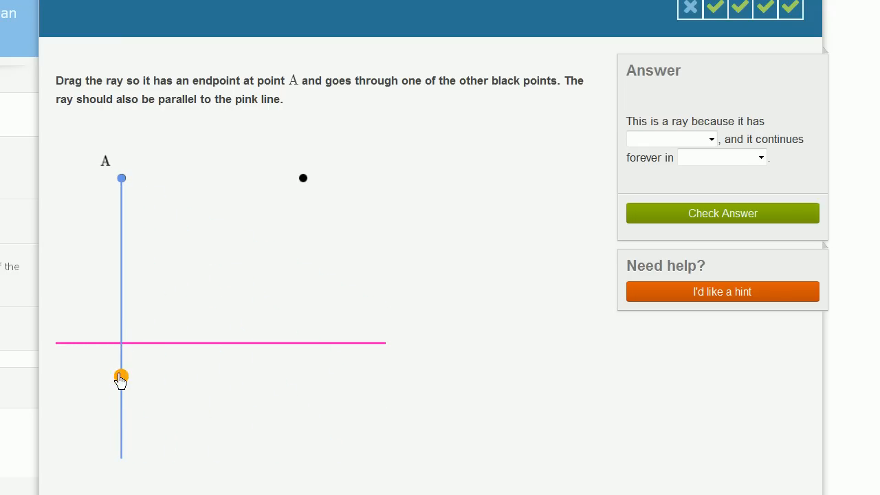
drag(121, 377, 311, 177)
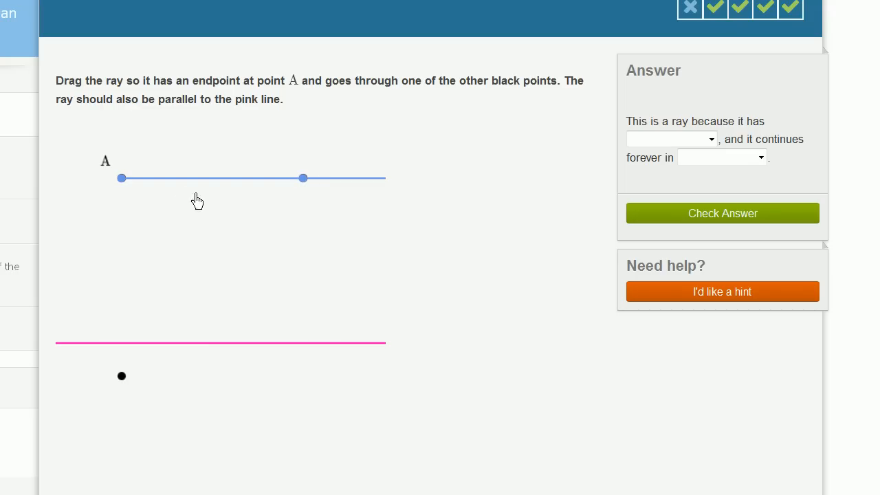
mouse_move(212, 346)
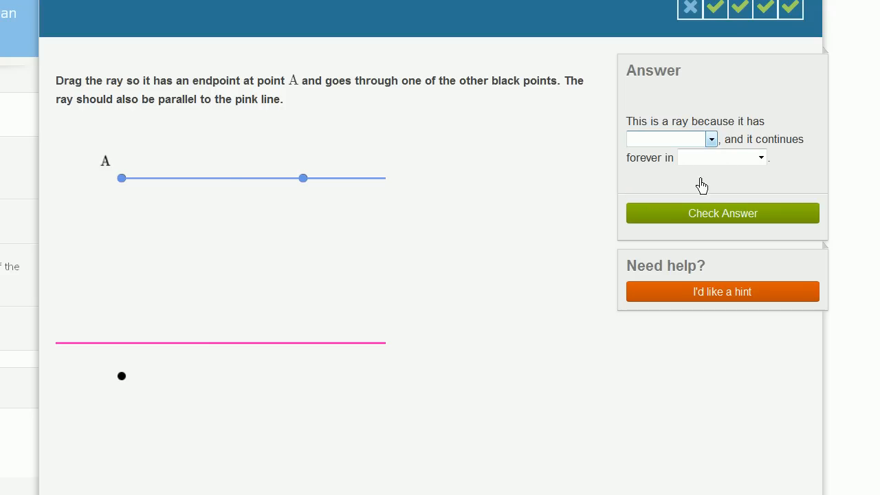
Step: Answer one endpoint and one direction in the two ray dropdowns
click(667, 139)
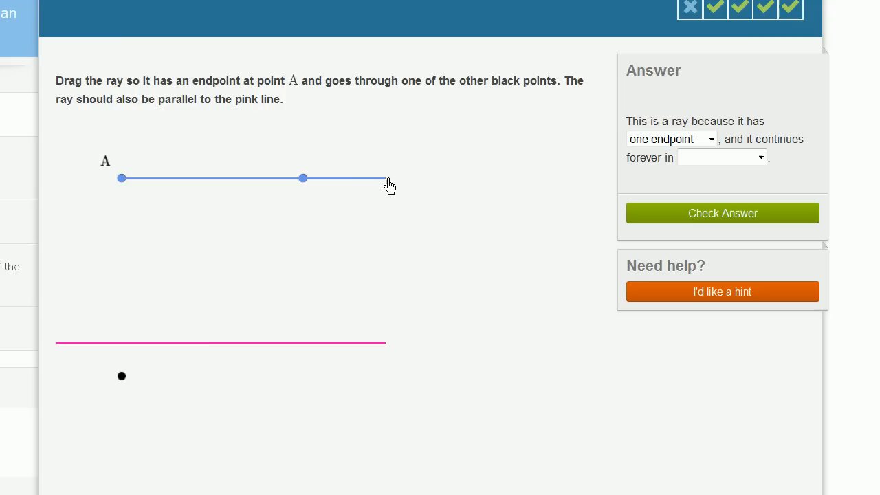
mouse_move(445, 190)
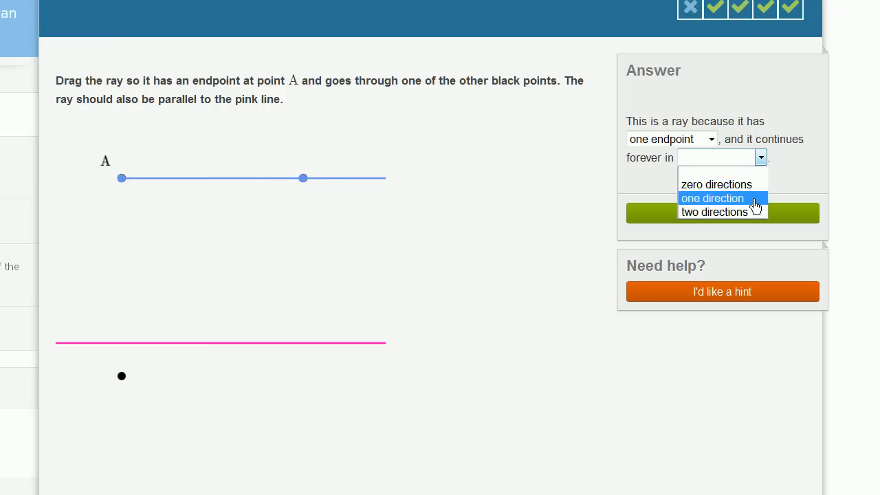
click(713, 198)
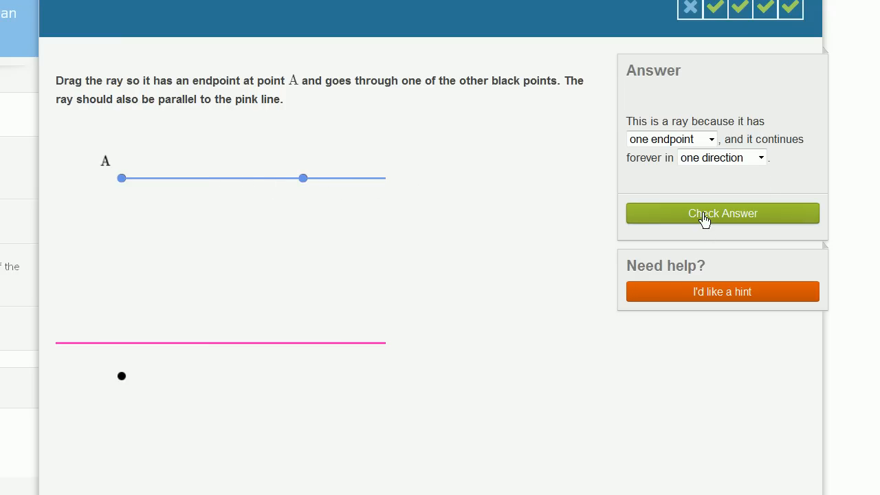